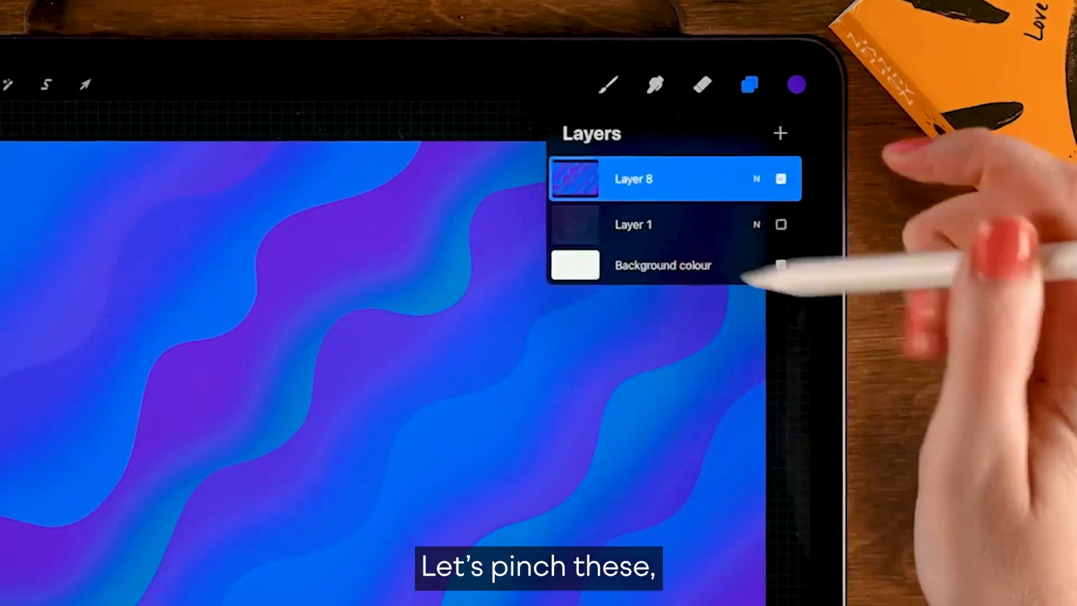
Bring the jungle line-art layer to the top, show it, and hide the wavy blue layer
click(660, 224)
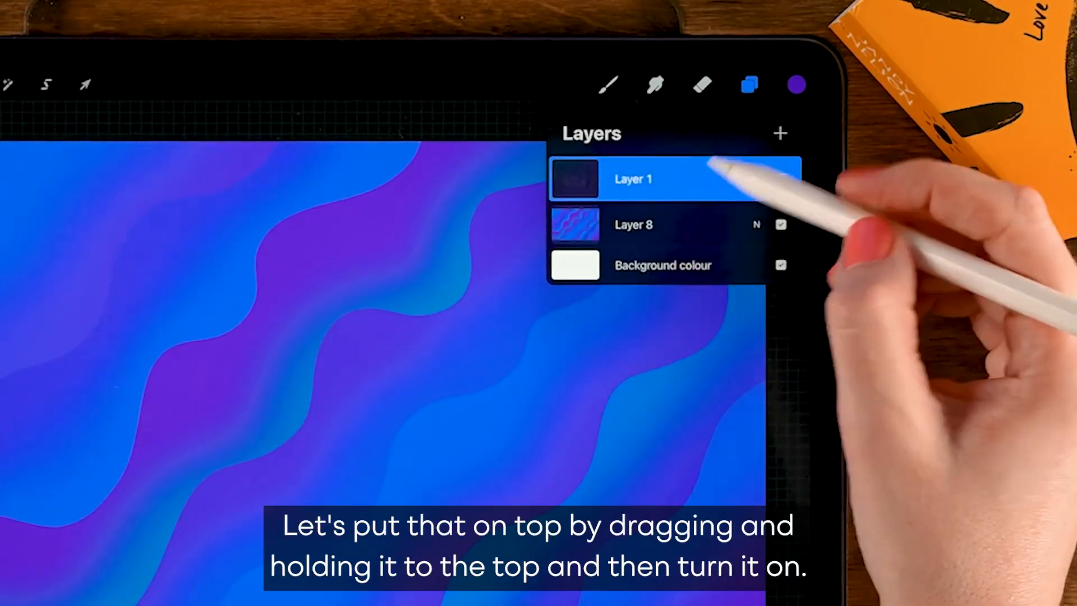
click(781, 178)
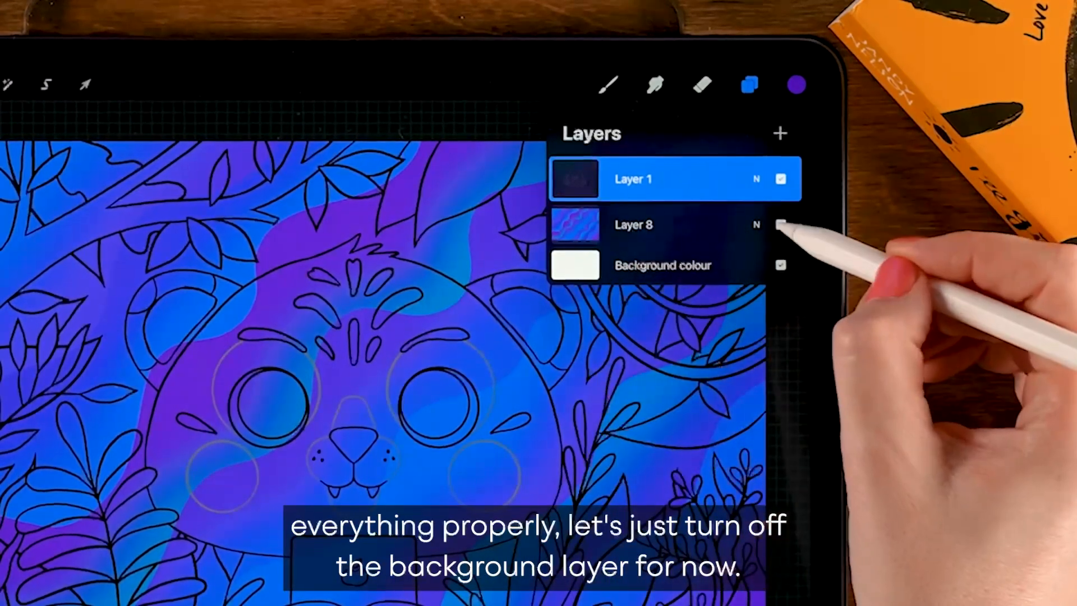
click(780, 265)
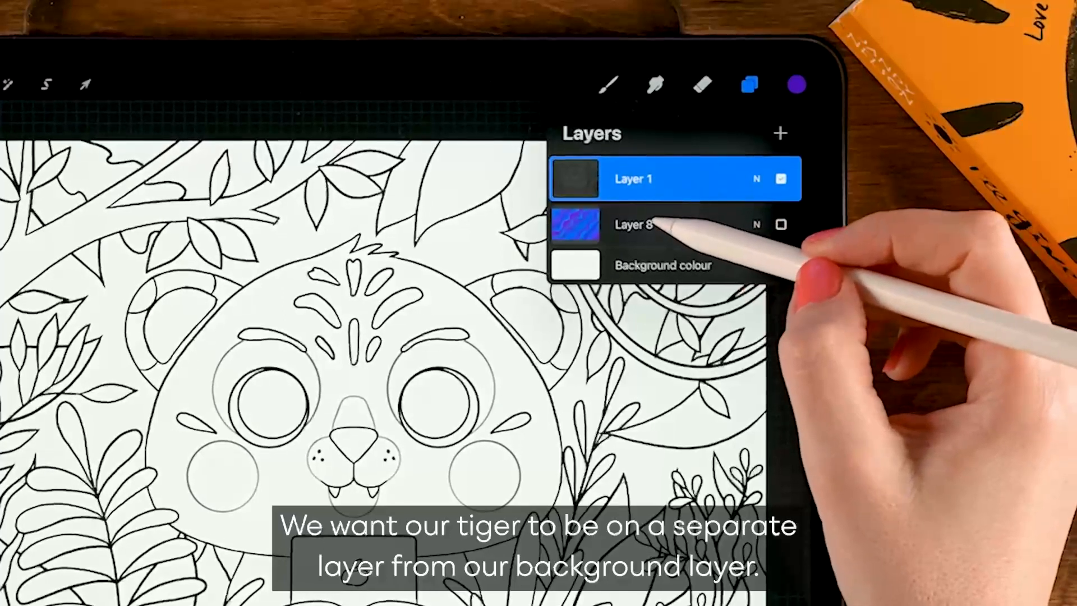
Select the wavy blue layer and add a new empty layer above it for the tiger
click(632, 225)
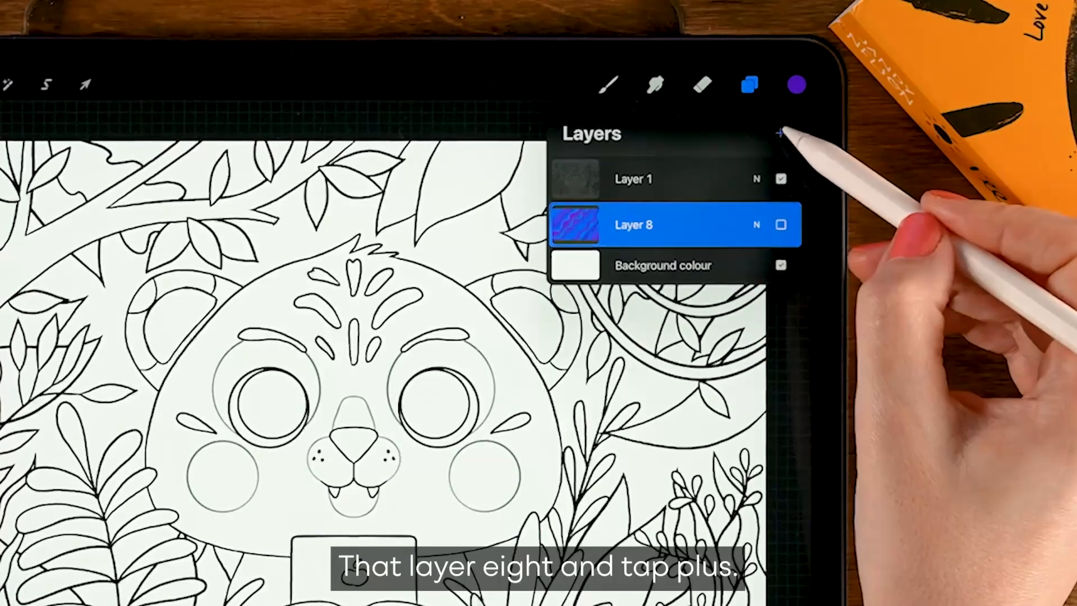
click(780, 133)
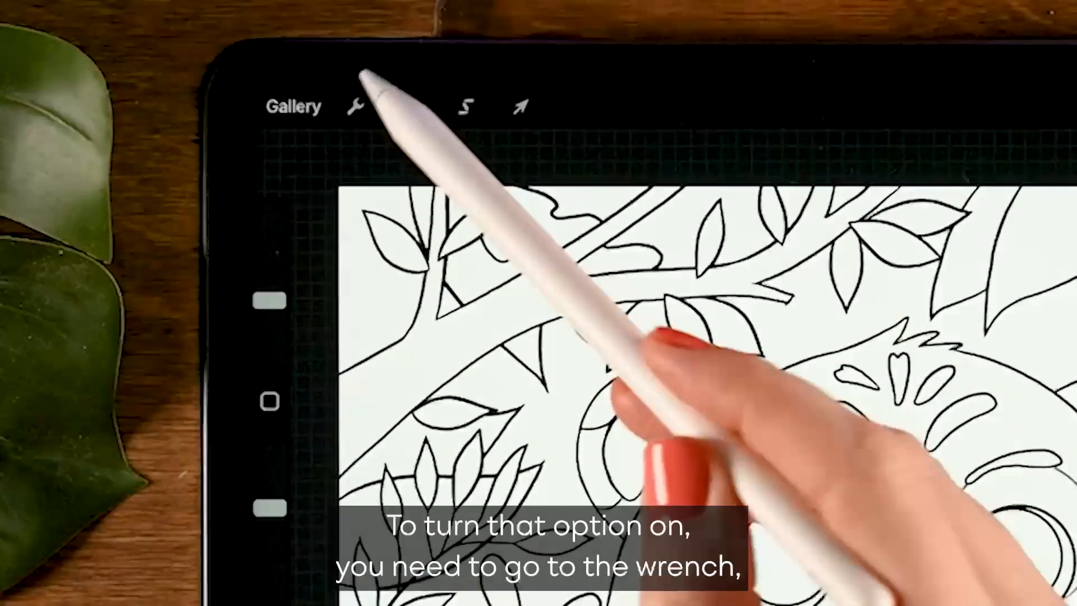
Turn on the Drawing Guide from the Canvas actions and enter its editor
click(355, 107)
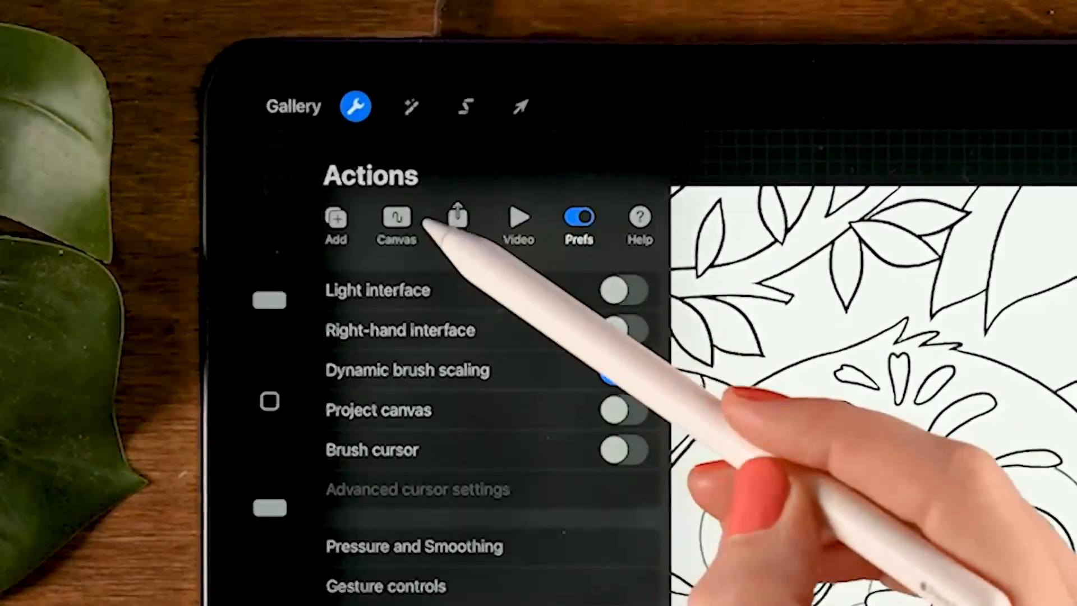
click(396, 220)
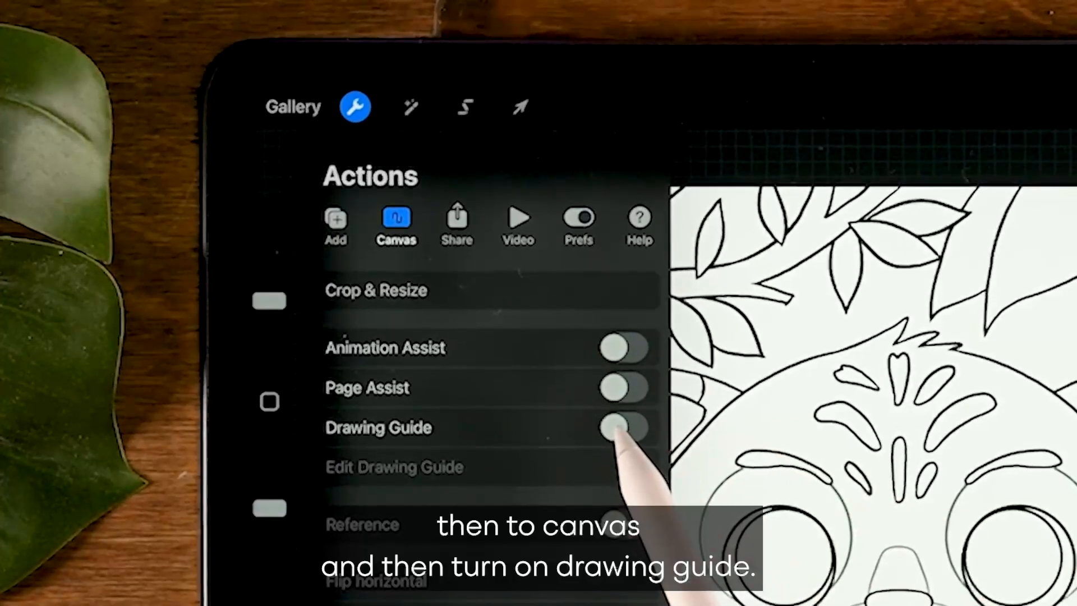
click(624, 427)
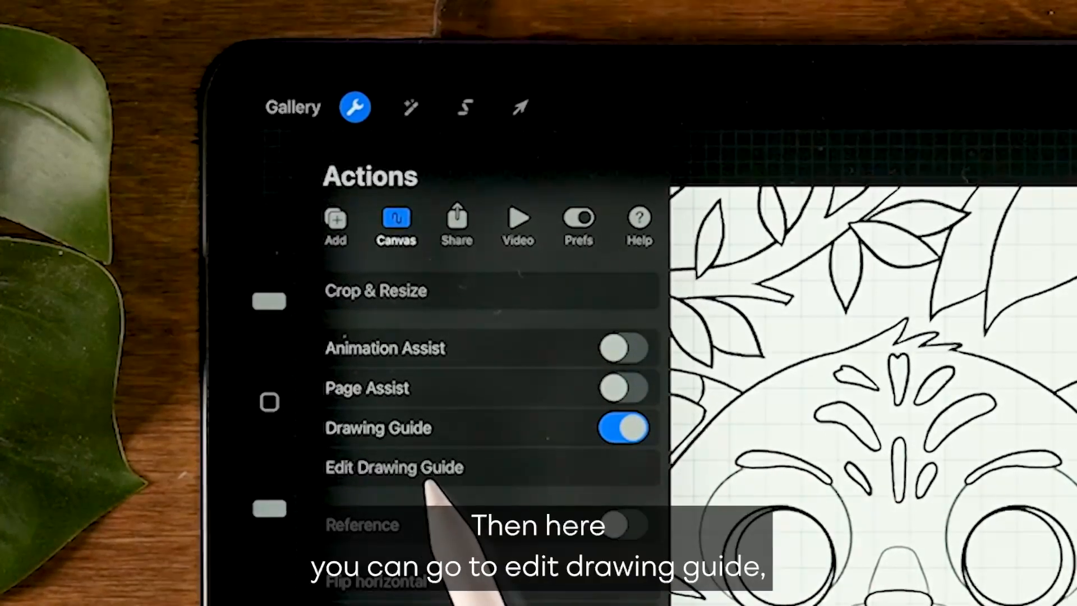
click(393, 468)
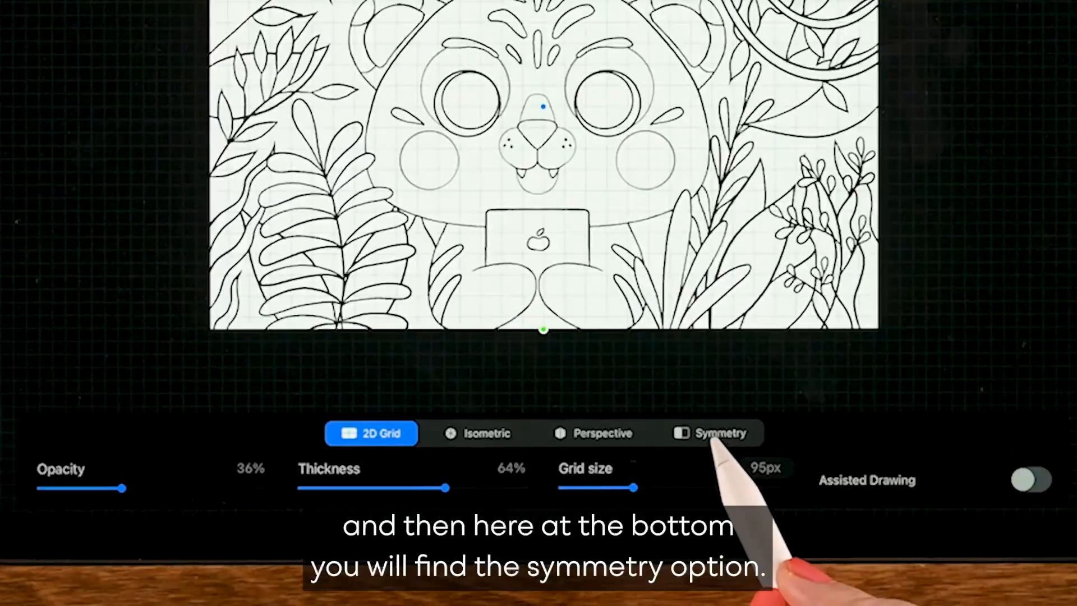
Set the guide to Symmetry with 62% opacity and 86% line thickness
click(713, 433)
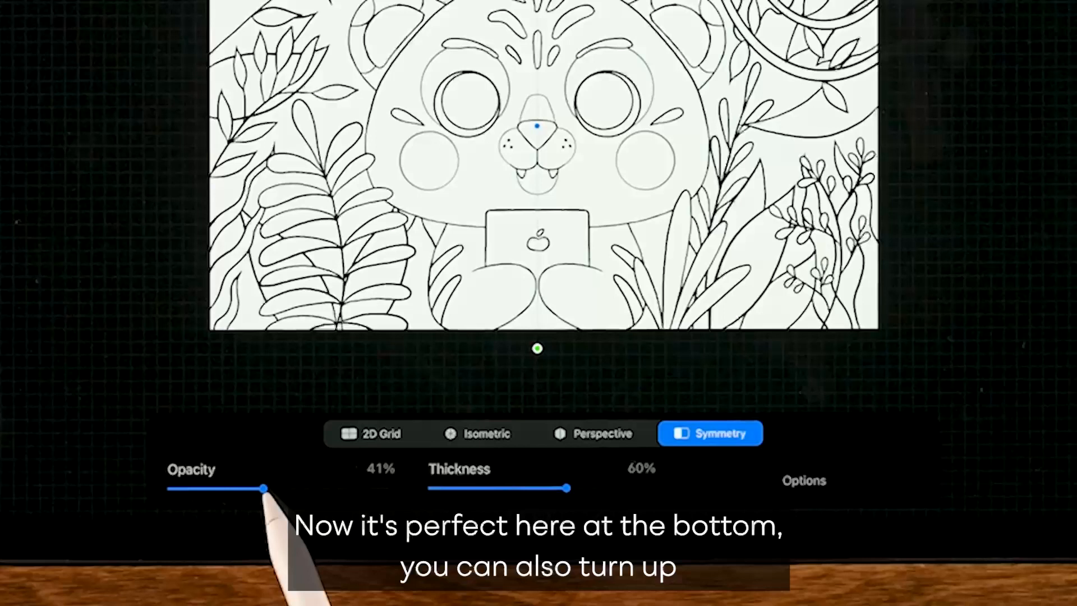
drag(262, 488, 295, 488)
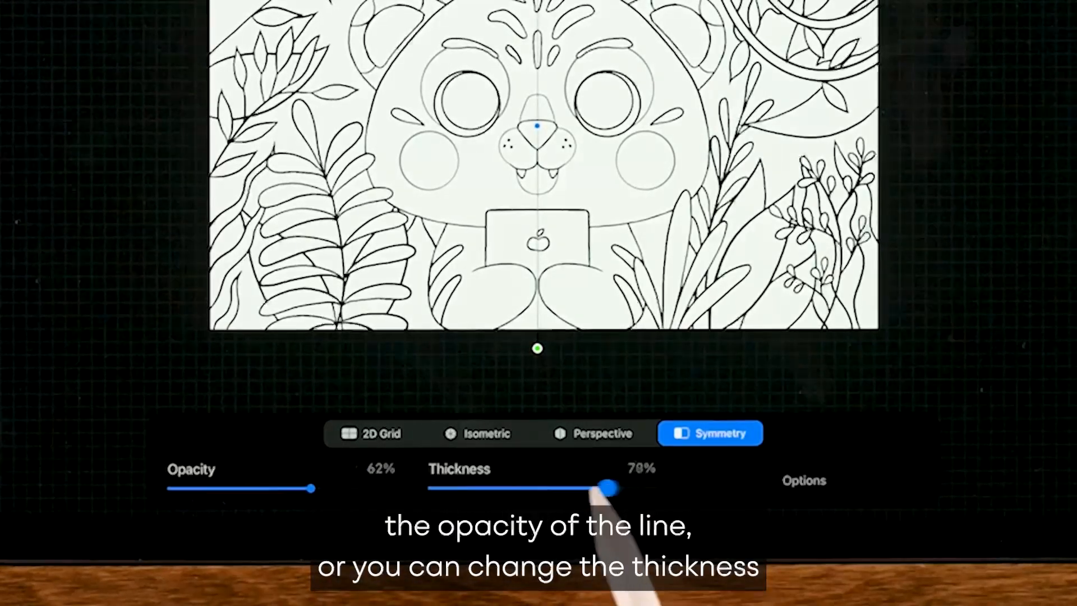
drag(605, 488, 632, 488)
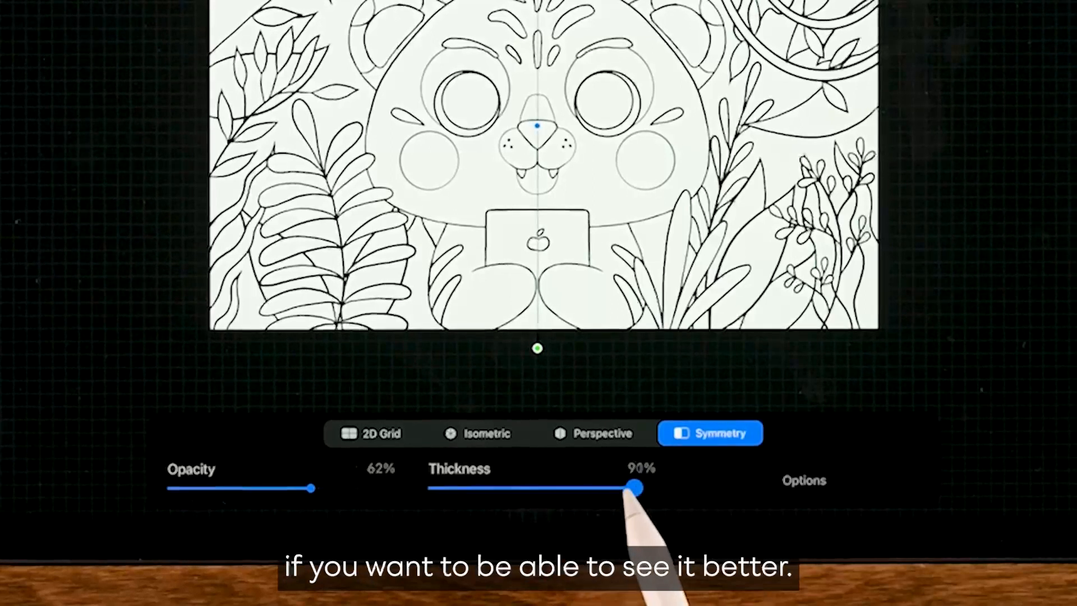
drag(633, 487, 625, 487)
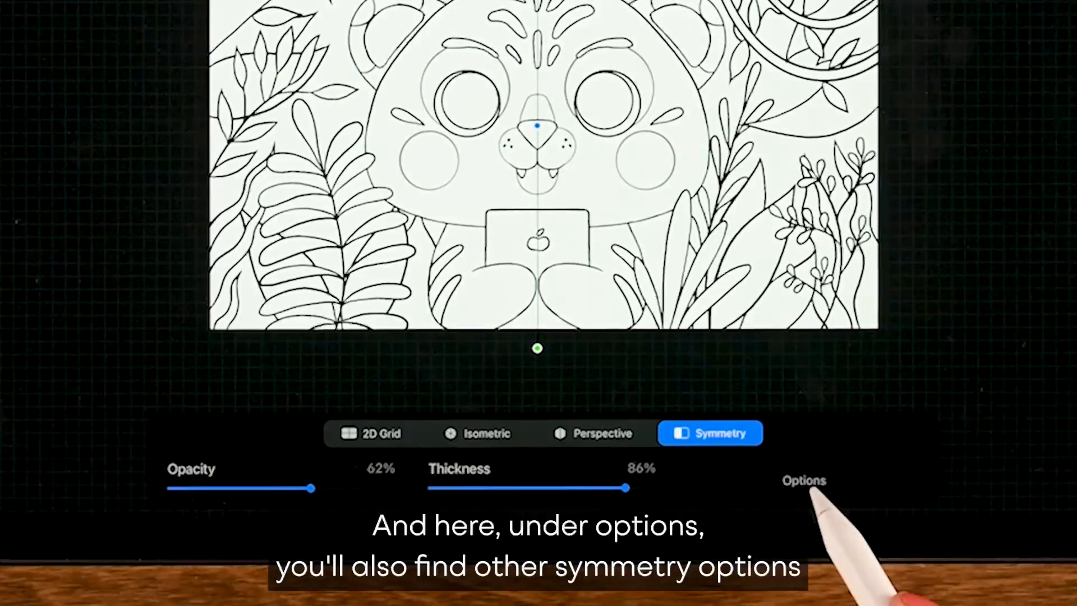
click(803, 481)
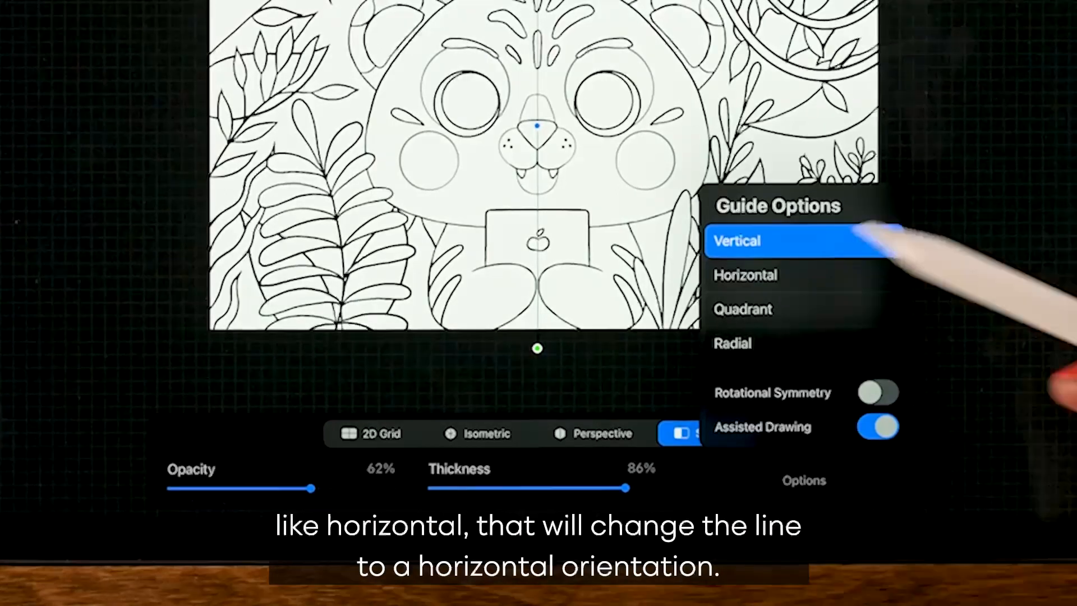
click(745, 275)
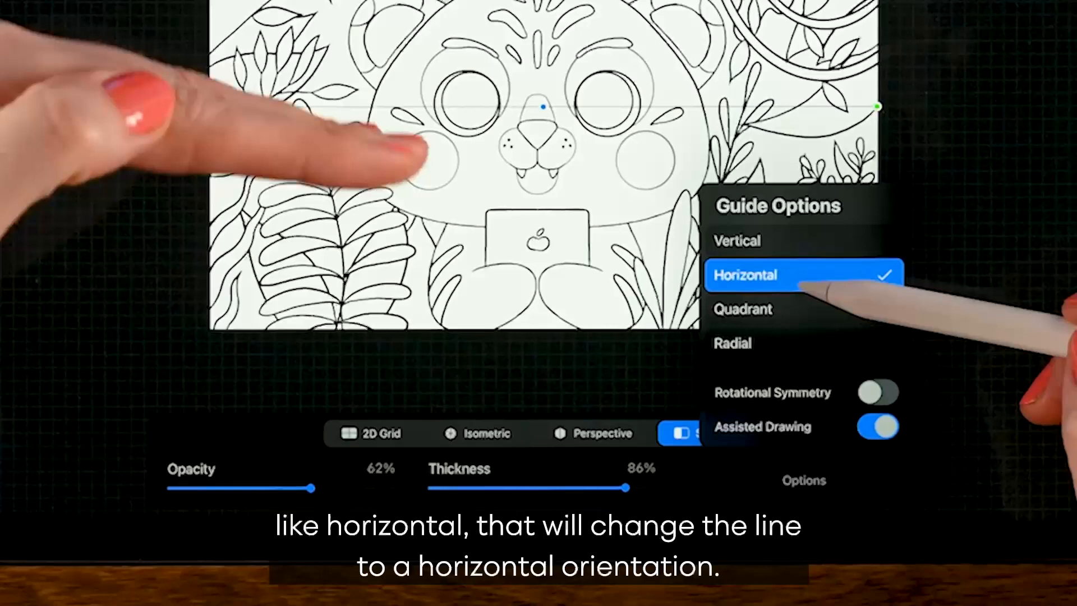
click(743, 310)
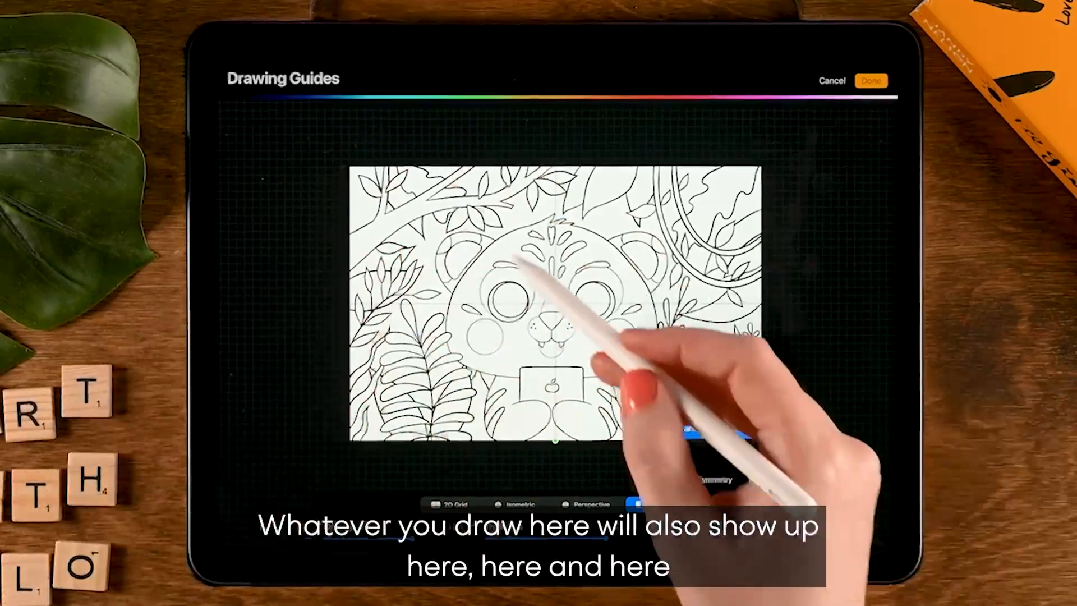
click(638, 505)
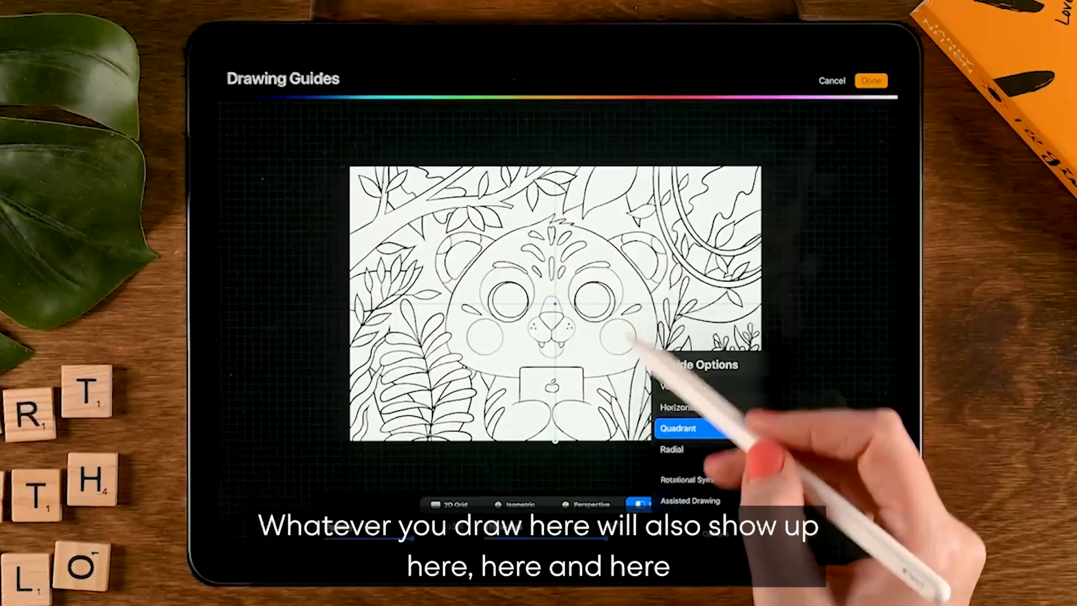
click(677, 450)
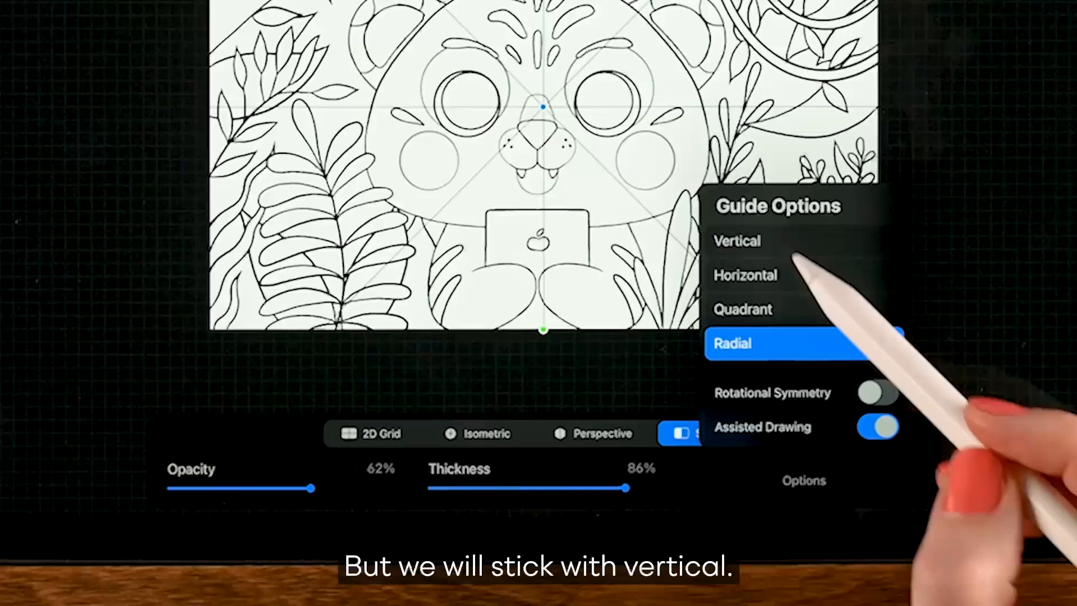
click(737, 241)
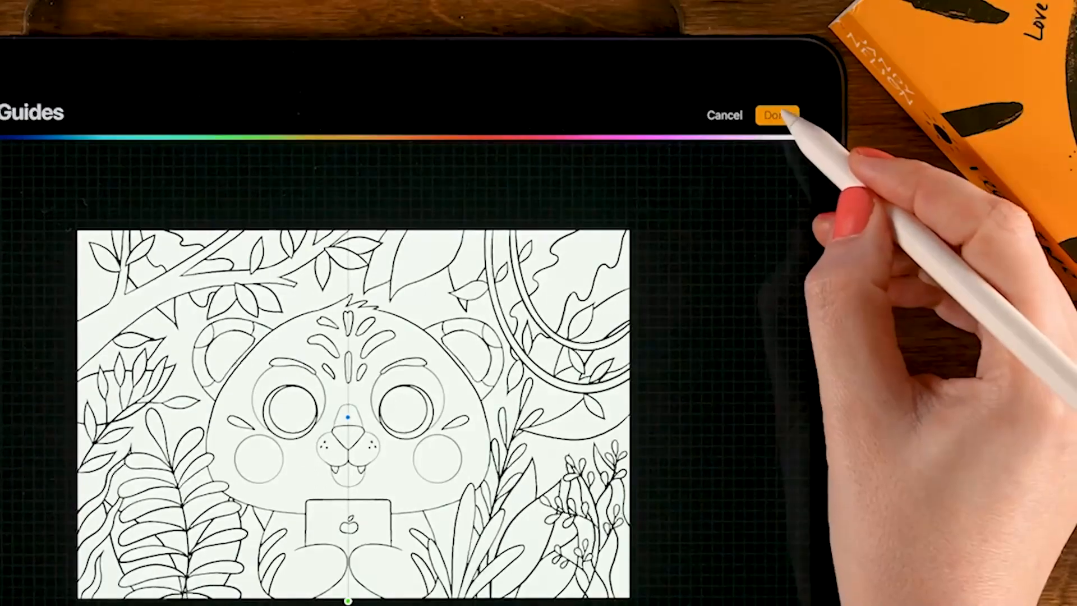
Confirm the symmetry guide so the tiger layer becomes Assisted
click(775, 114)
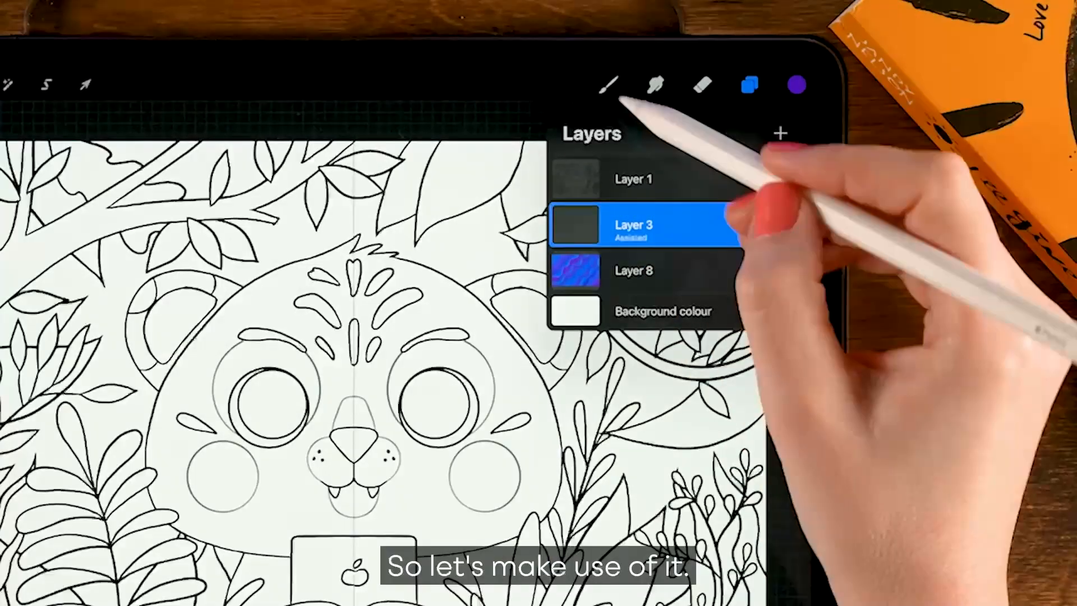
Choose the Smooth Lines brush and pick the orange paint colour
click(607, 85)
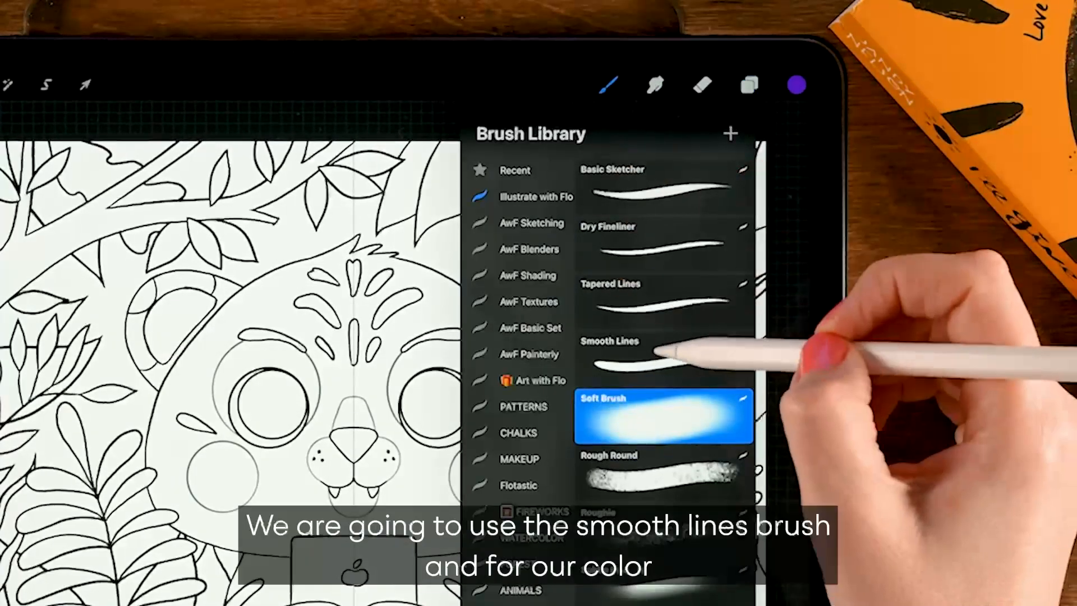
click(663, 353)
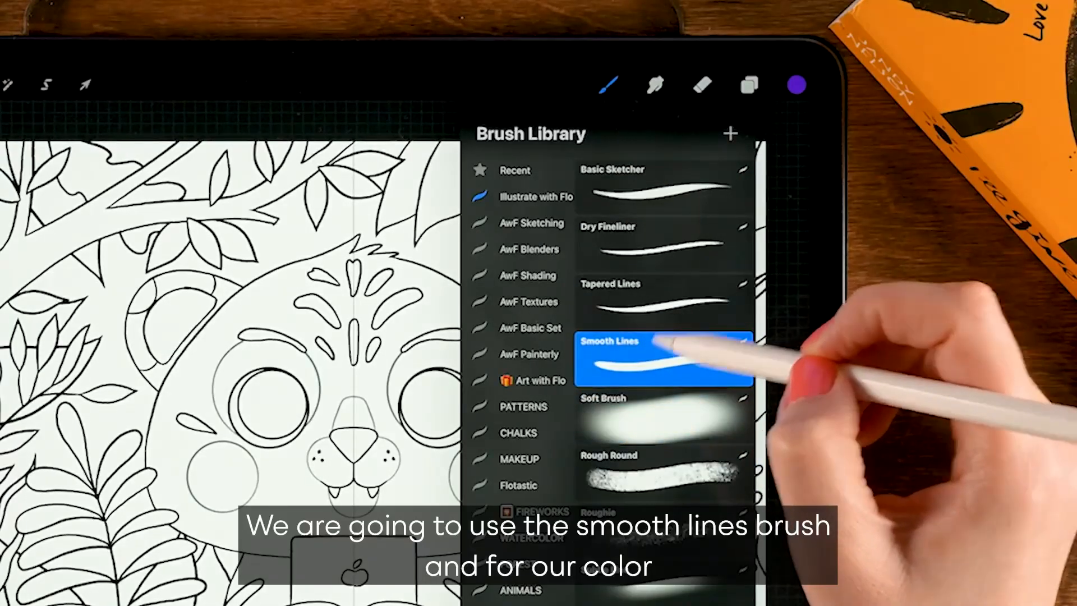
click(795, 84)
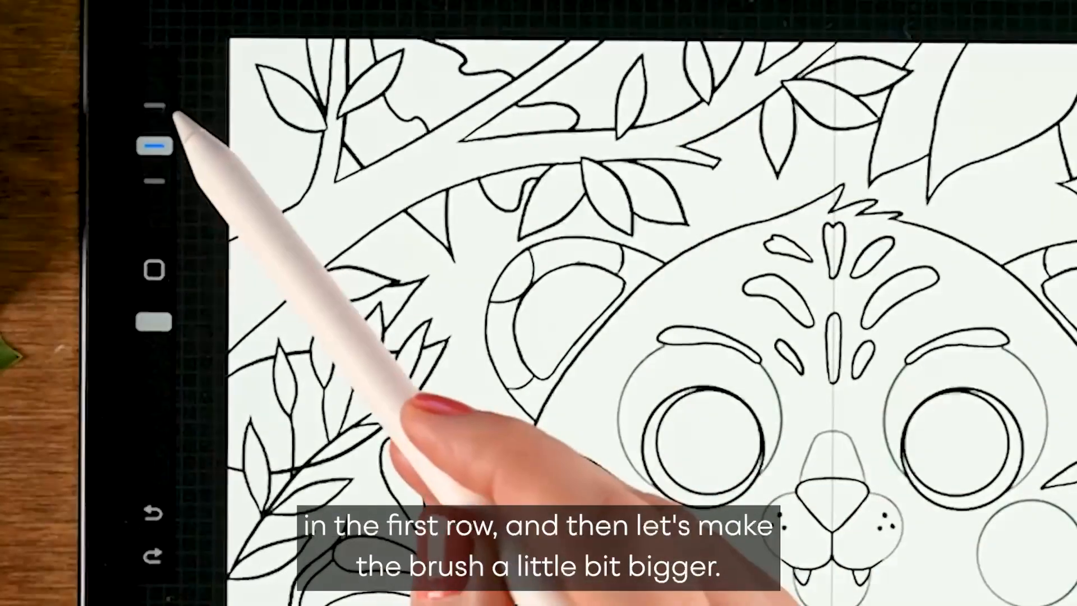
Enlarge the brush, paint the mirrored orange head fill, then stop symmetry mirroring
click(154, 145)
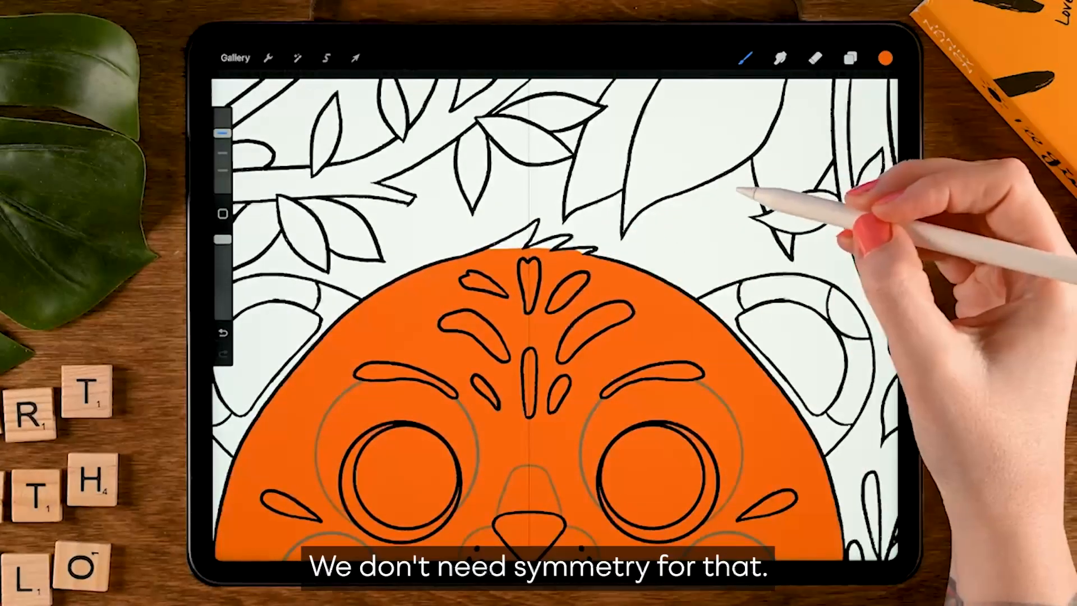
click(852, 60)
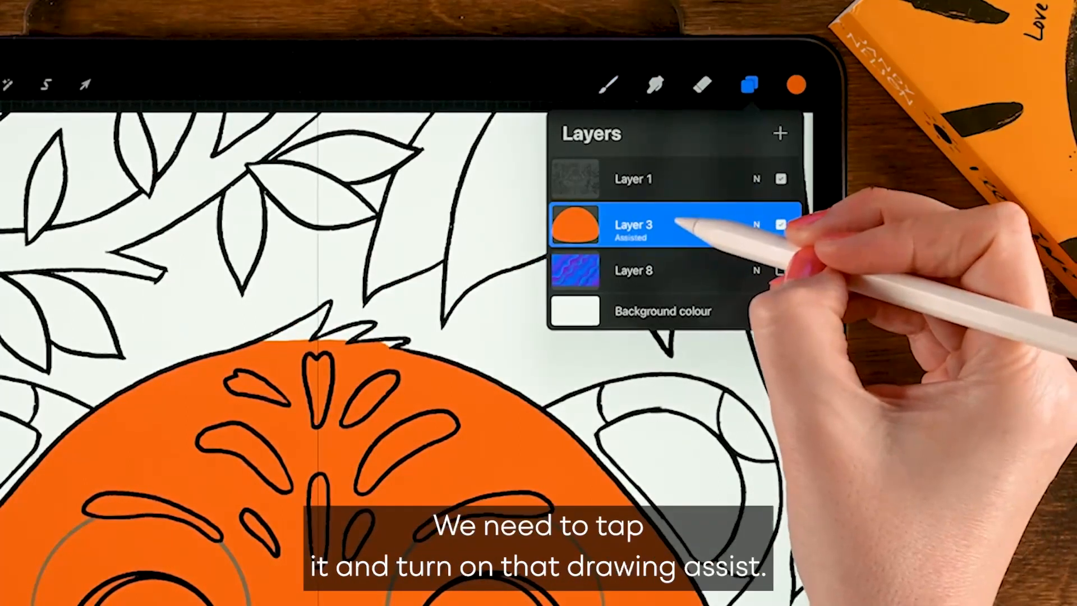
Bring up the jungle sketch layer's blend and opacity options
click(631, 227)
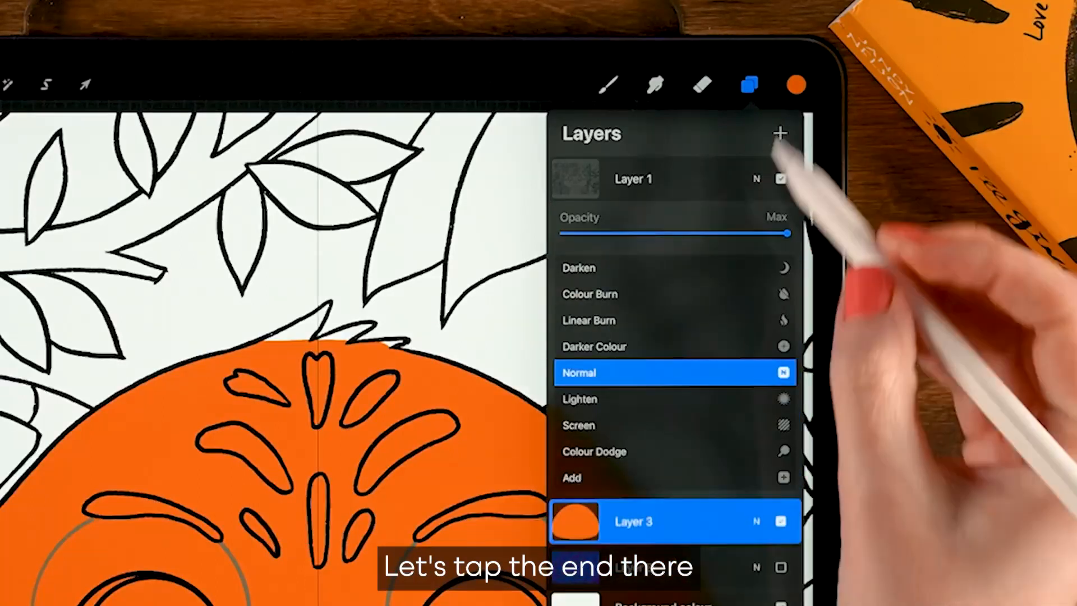
Lower the jungle sketch layer's opacity to about 43%
drag(790, 233, 659, 233)
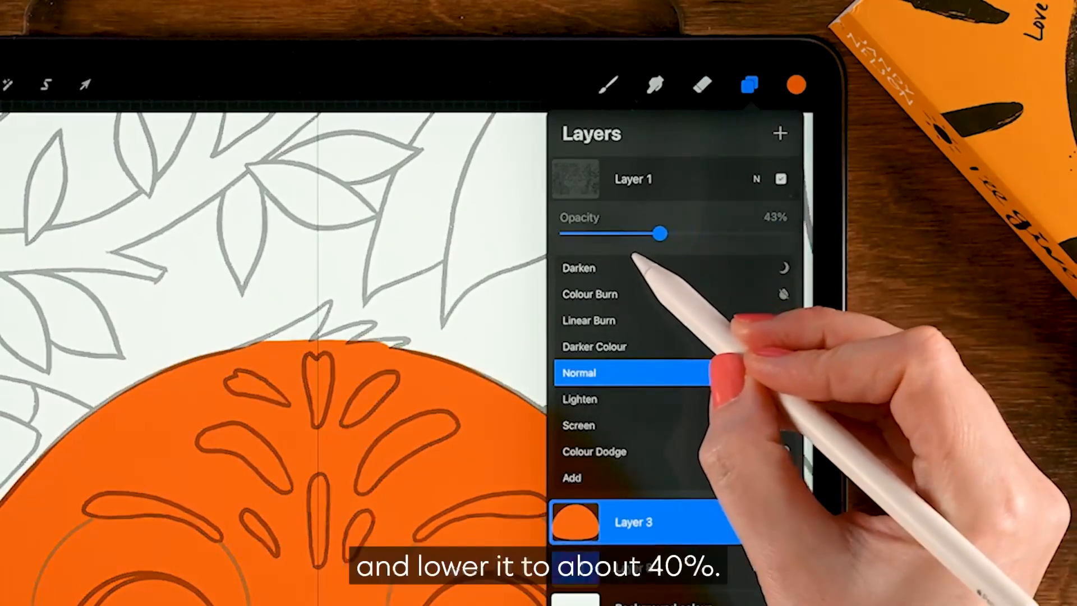
drag(662, 233, 654, 234)
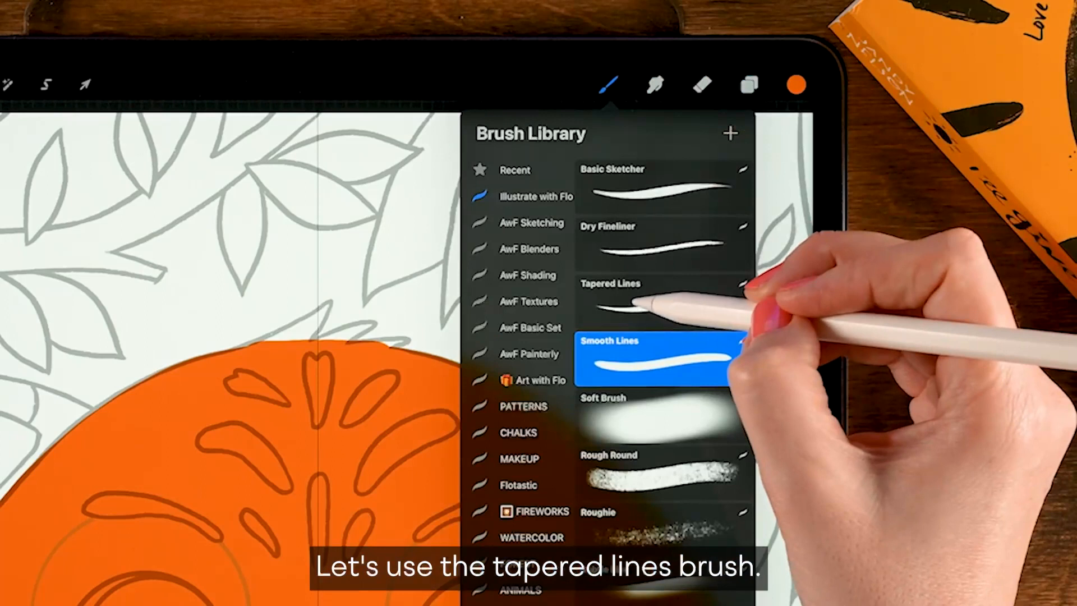
Switch to the Tapered Lines brush at 15% size for the hair tufts
click(656, 293)
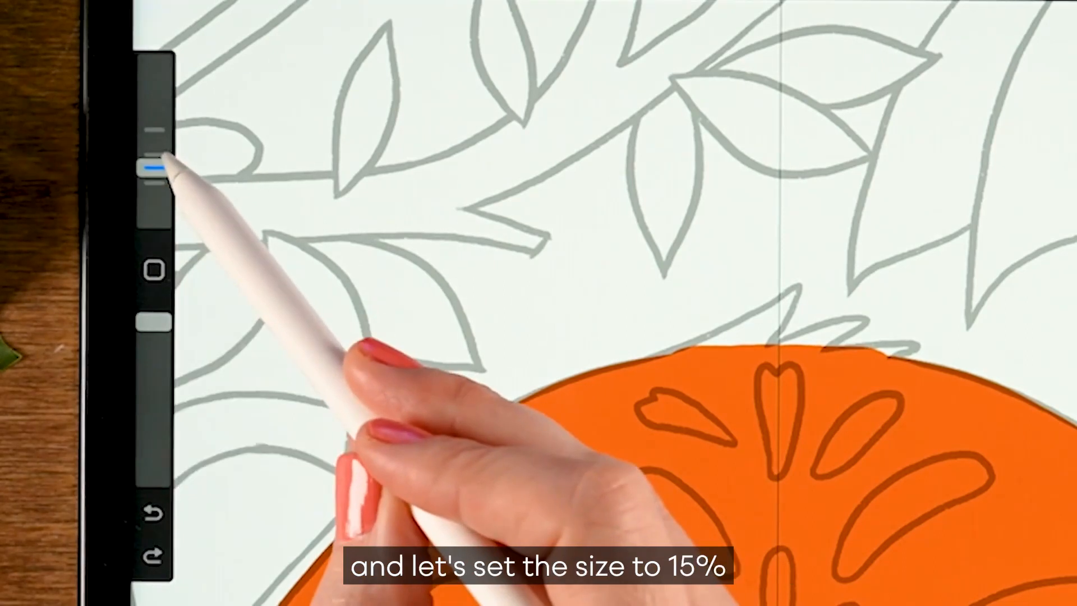
click(151, 158)
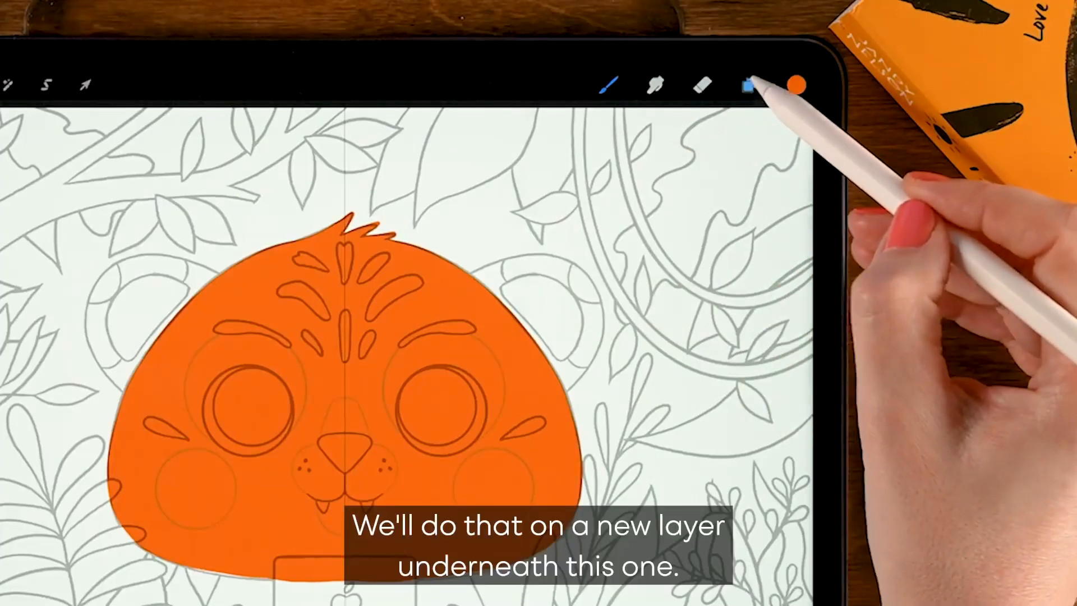
Add Layer 4 beneath the head layer and enable Drawing Assist symmetry on it
click(749, 85)
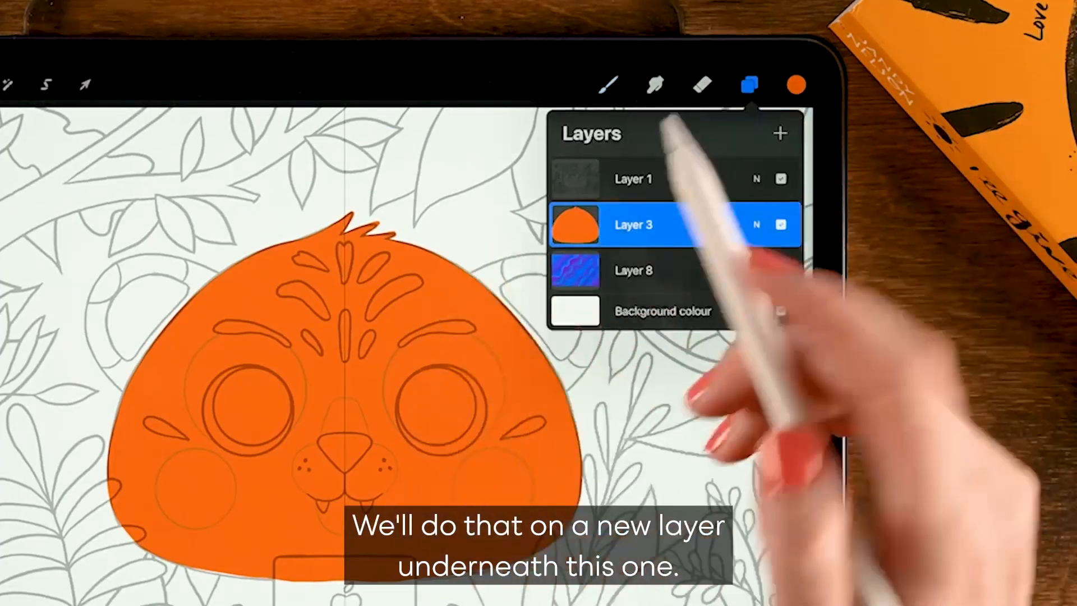
click(631, 271)
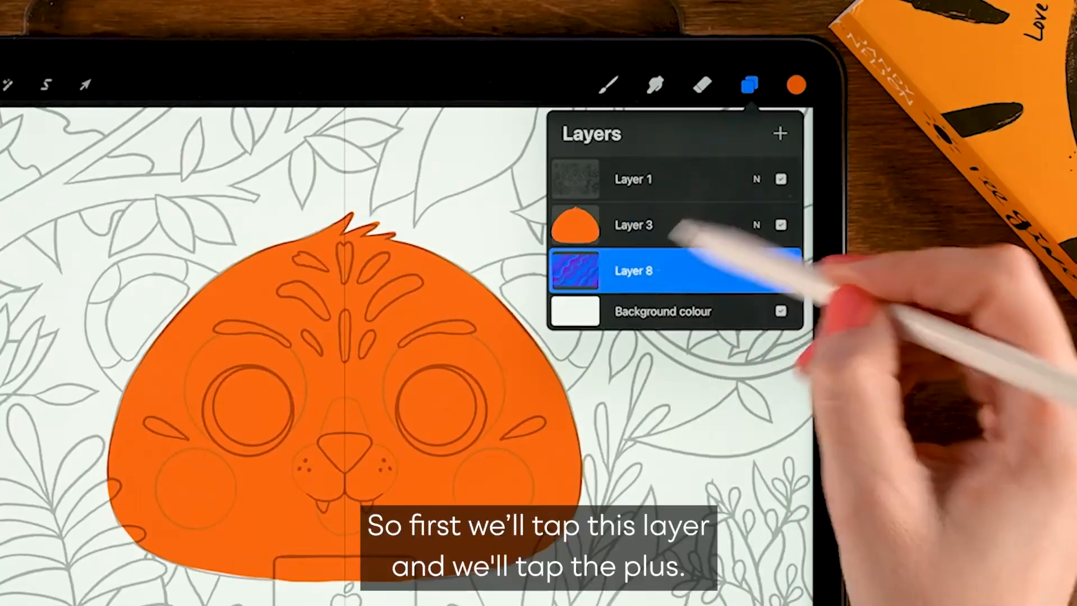
click(779, 133)
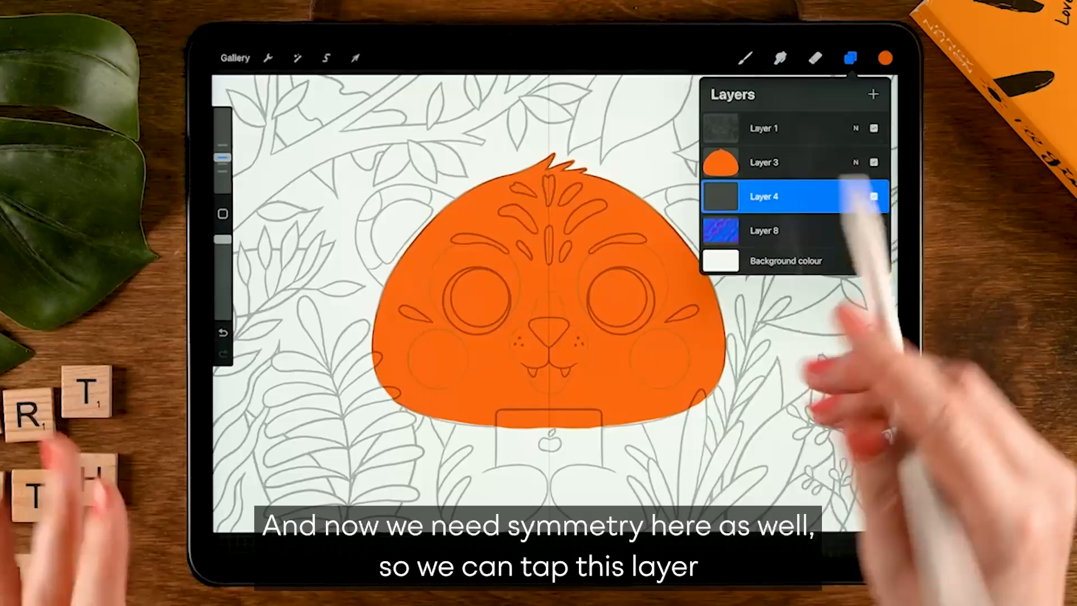
click(762, 195)
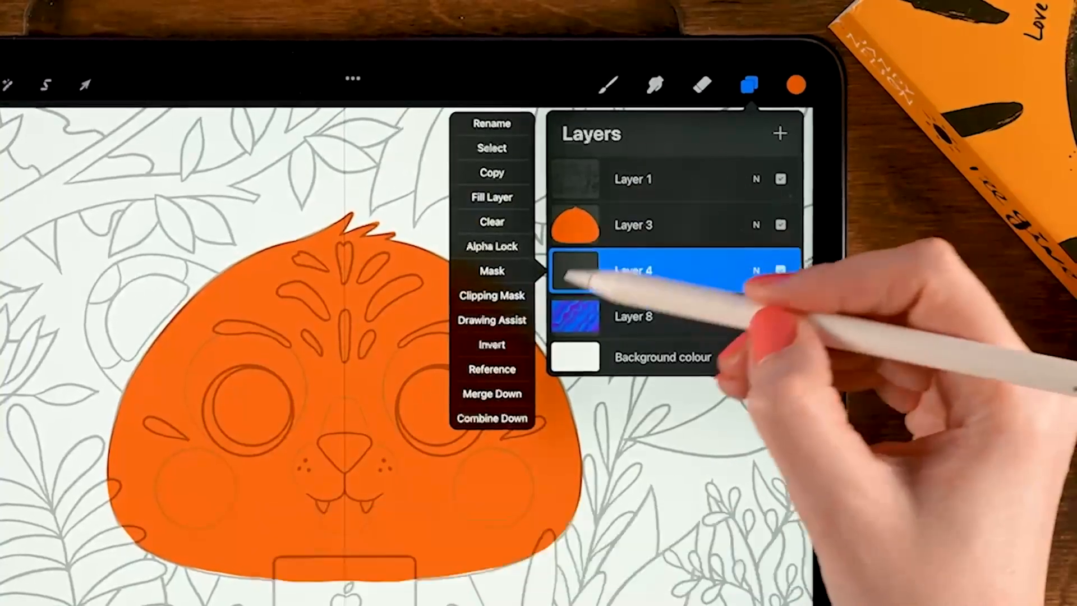
click(492, 320)
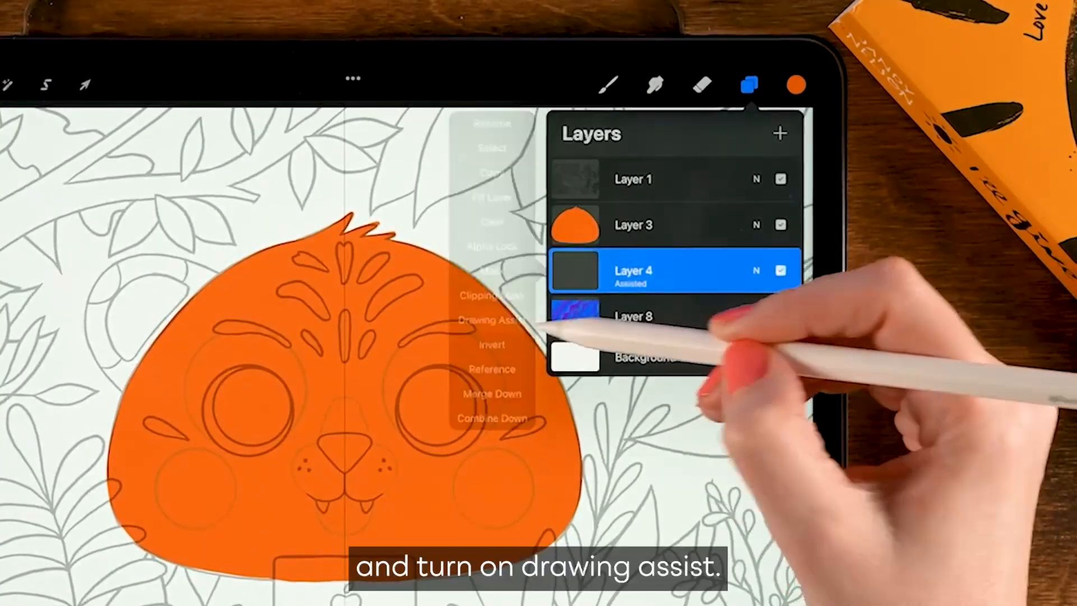
click(608, 84)
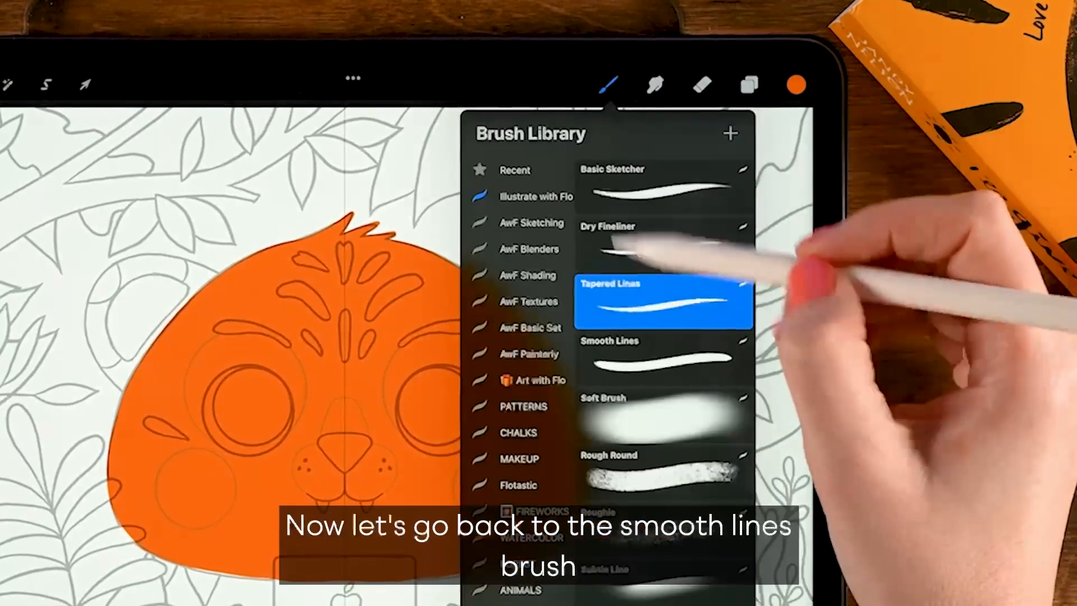
Draw one ear outline with the Smooth Lines brush, mirrored by symmetry behind the head
click(662, 356)
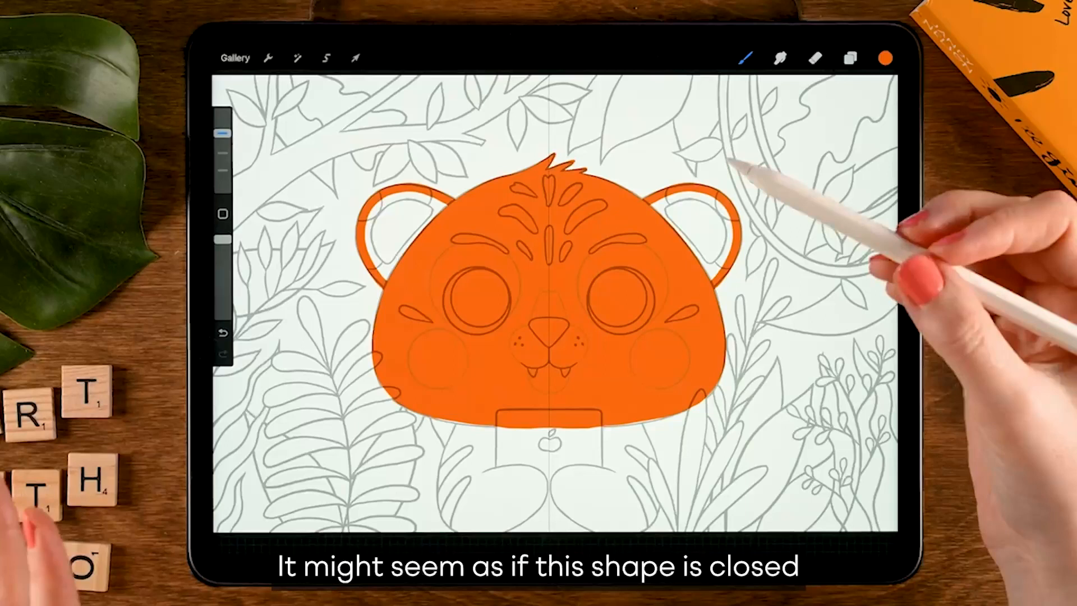
mouse_move(755, 288)
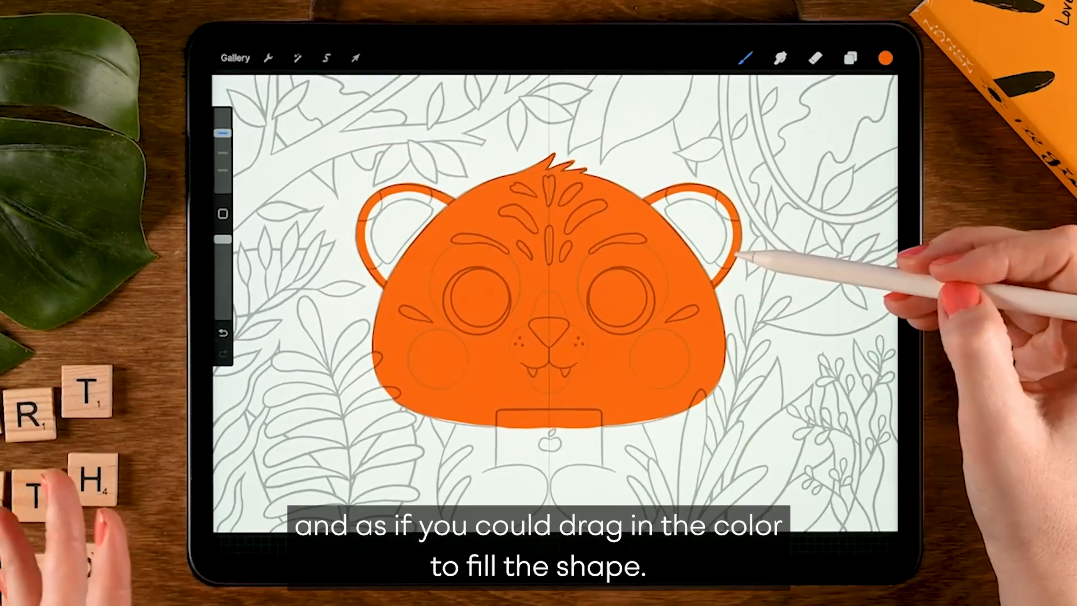
click(851, 58)
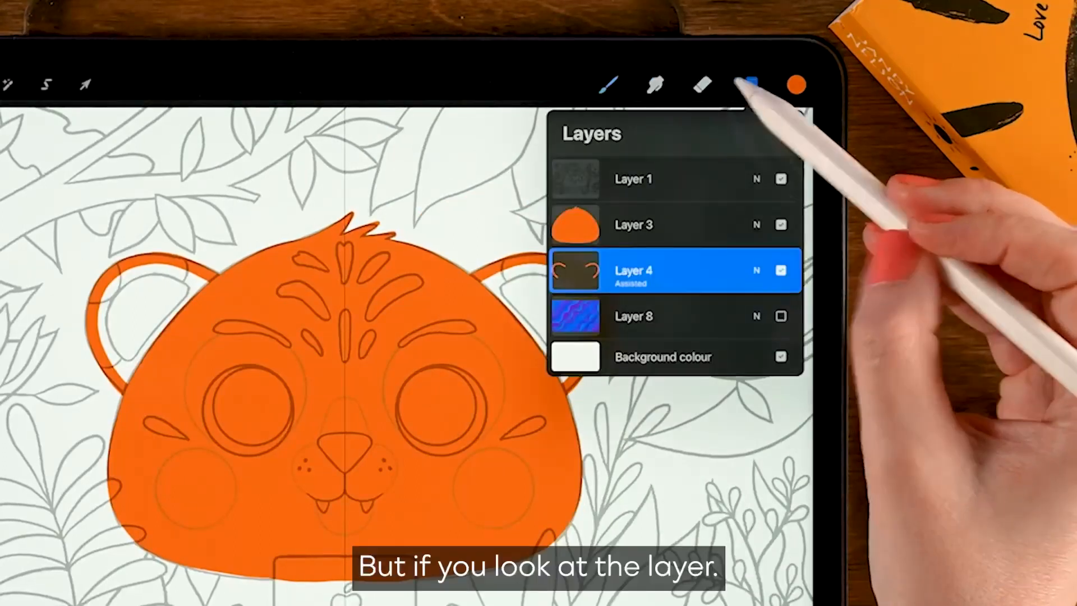
Hide the head layer (Layer 3) and return to painting on the ear layer
click(781, 224)
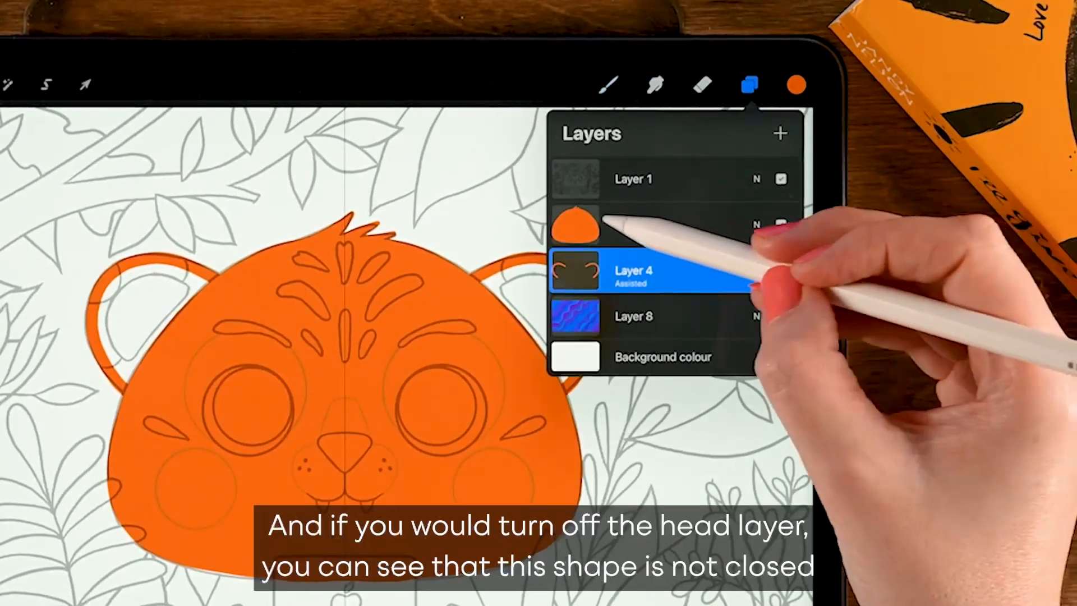
click(781, 224)
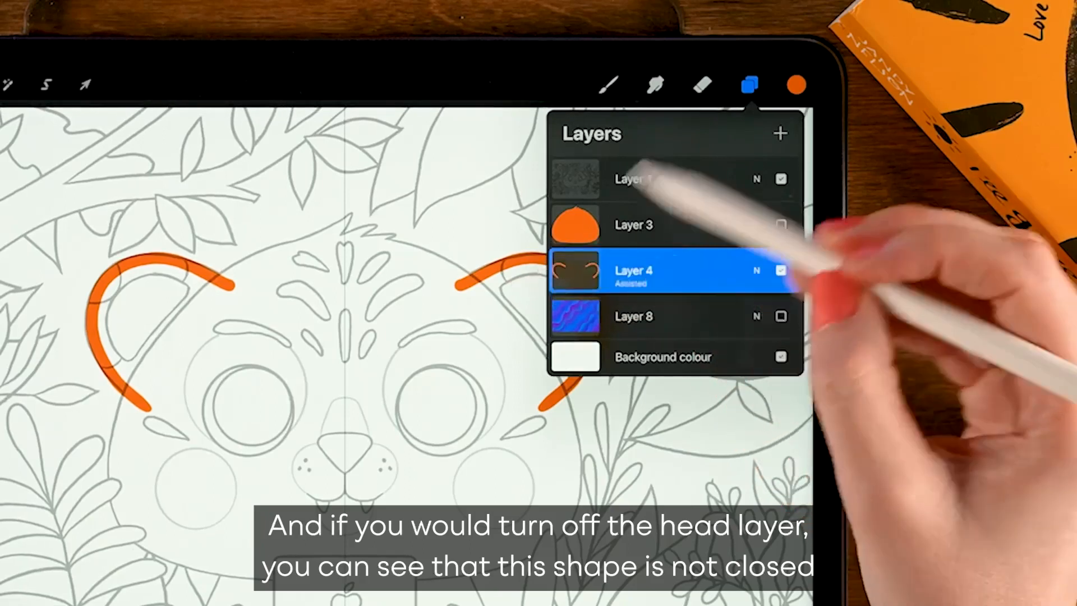
click(781, 224)
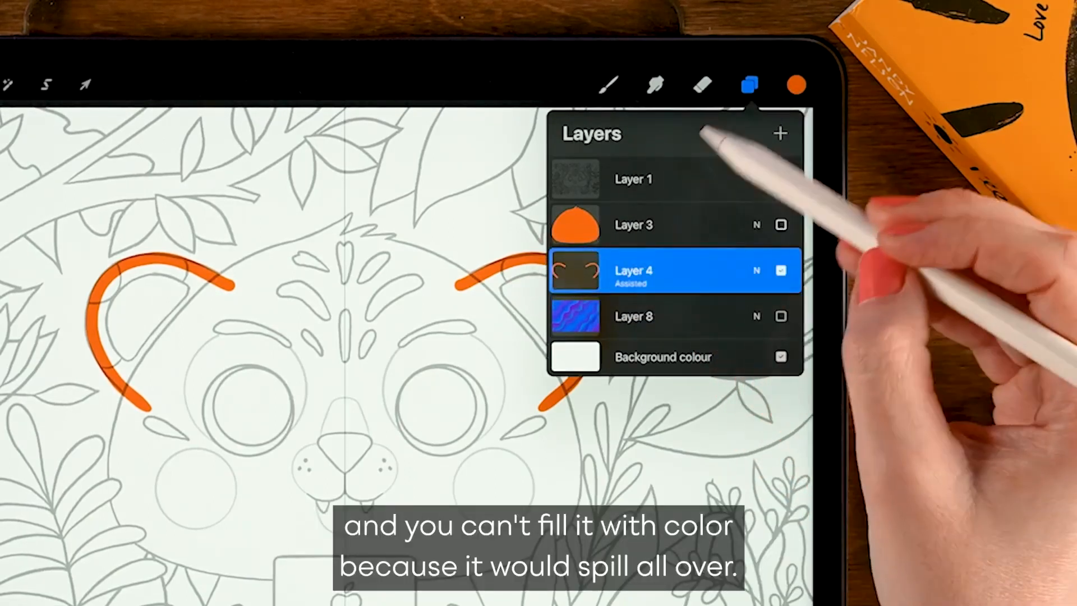
click(781, 178)
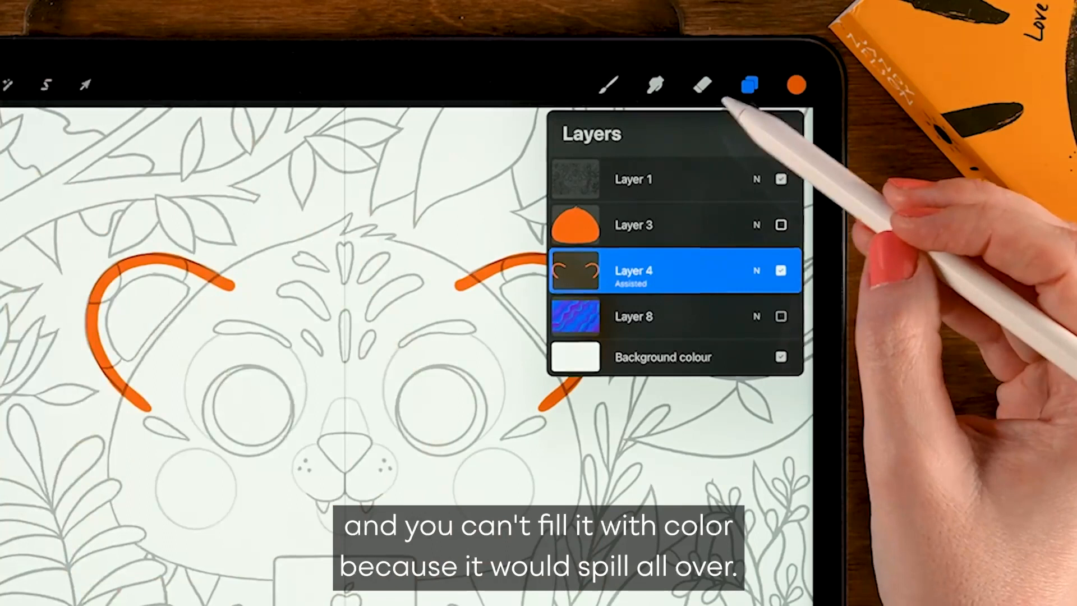
click(607, 84)
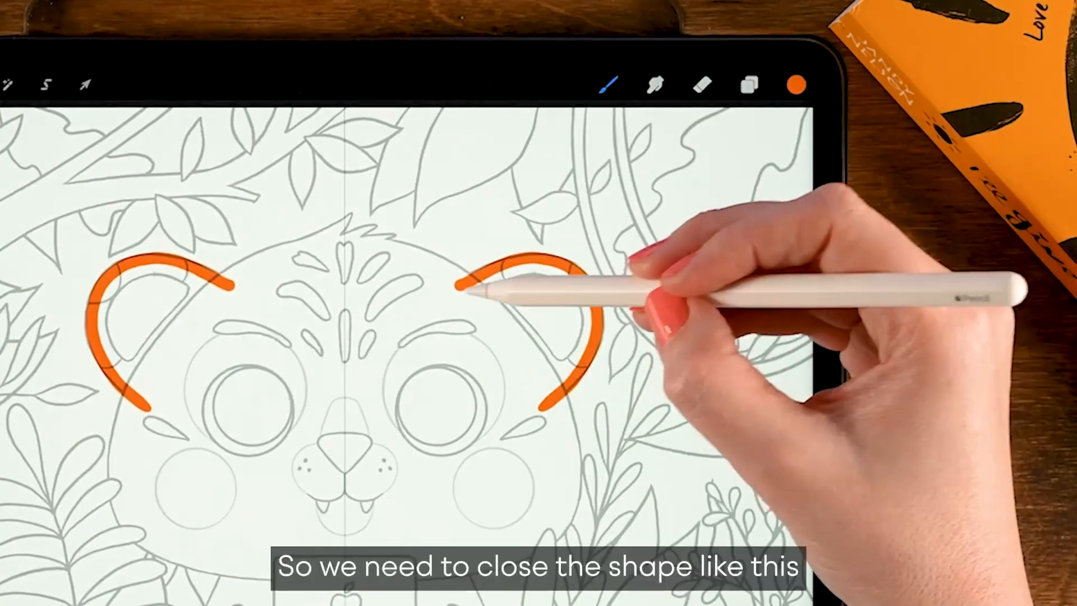
Close the ear shapes with a line and ColorDrop fill both ears orange
drag(466, 278, 550, 412)
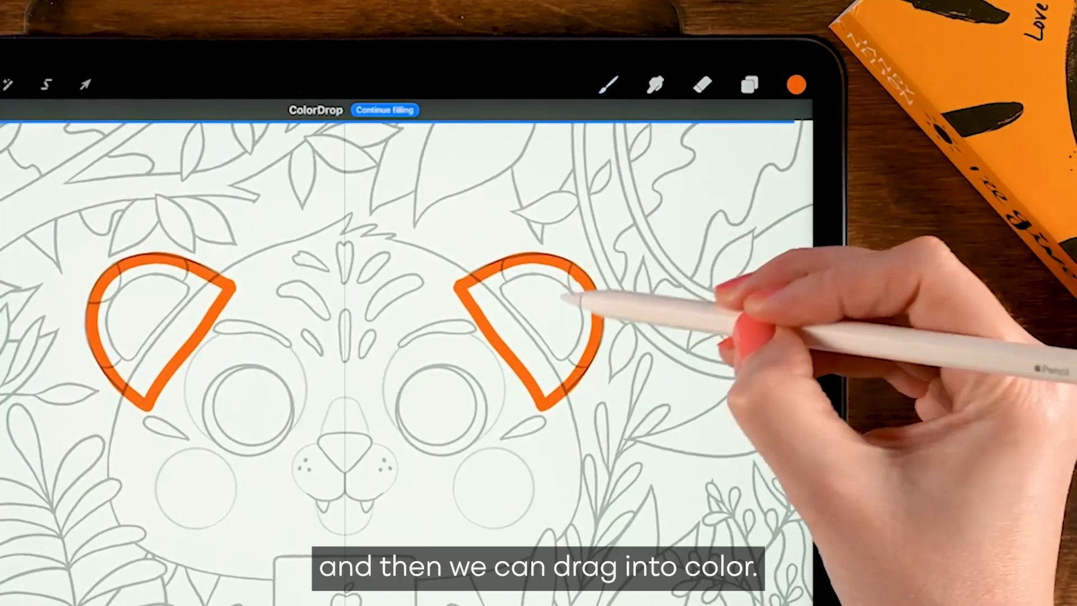
click(750, 84)
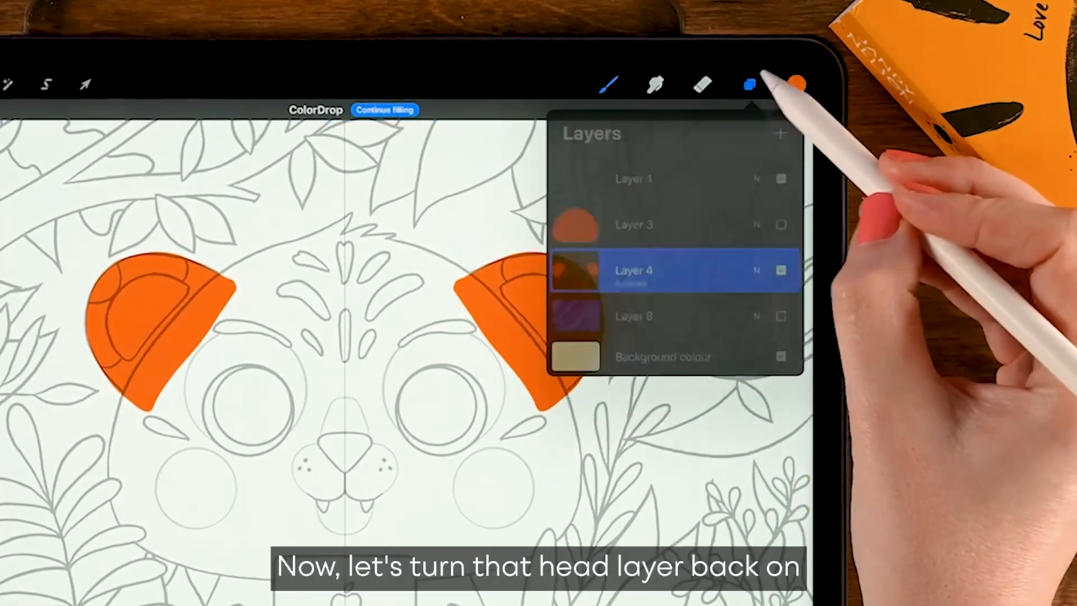
Make Layer 3 visible again so the head covers the filled ears
click(781, 179)
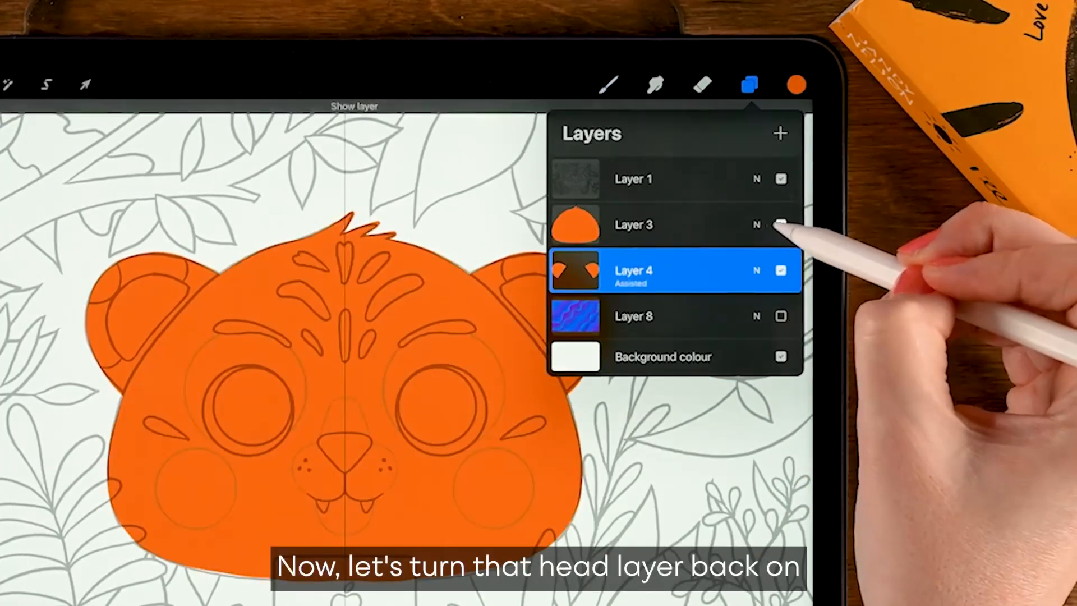
click(781, 224)
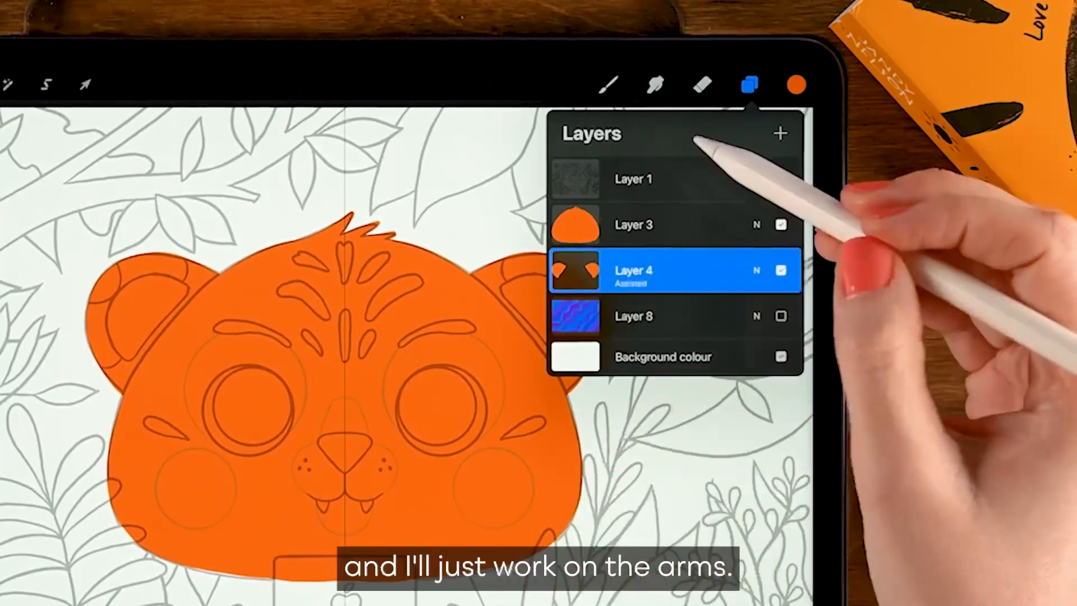